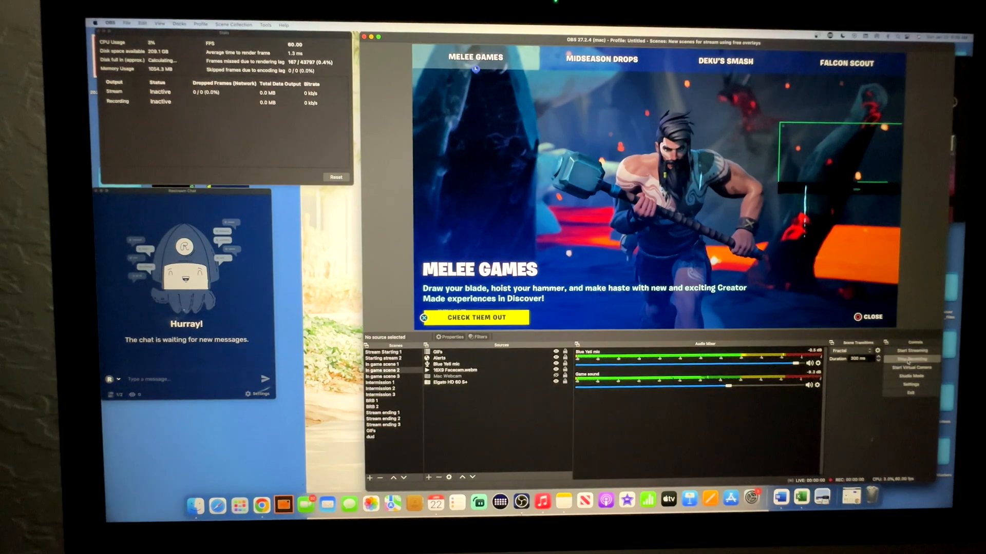
Start an OBS recording of the Fortnite gameplay scene
left_click(911, 358)
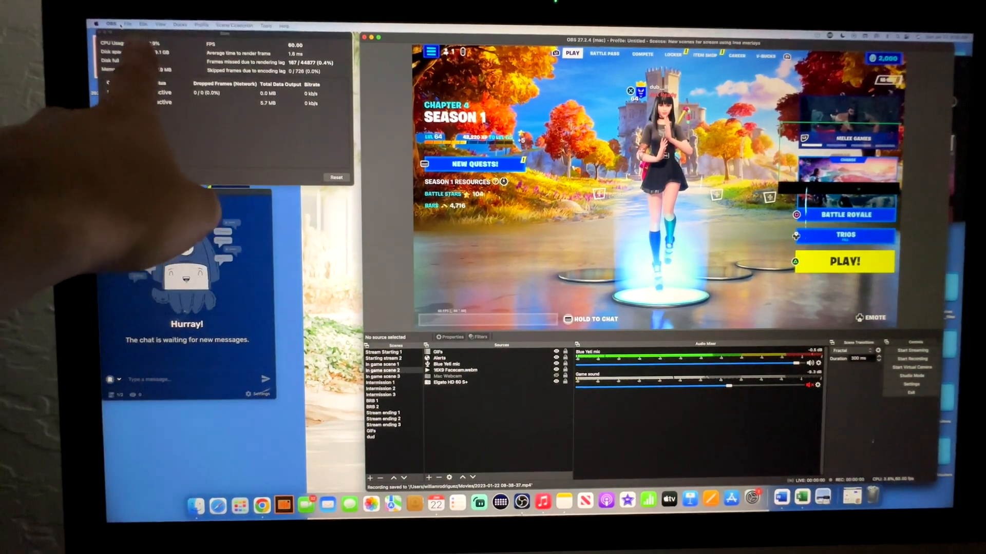
Show the recordings folder so the new MP4 appears in Movies
left_click(128, 25)
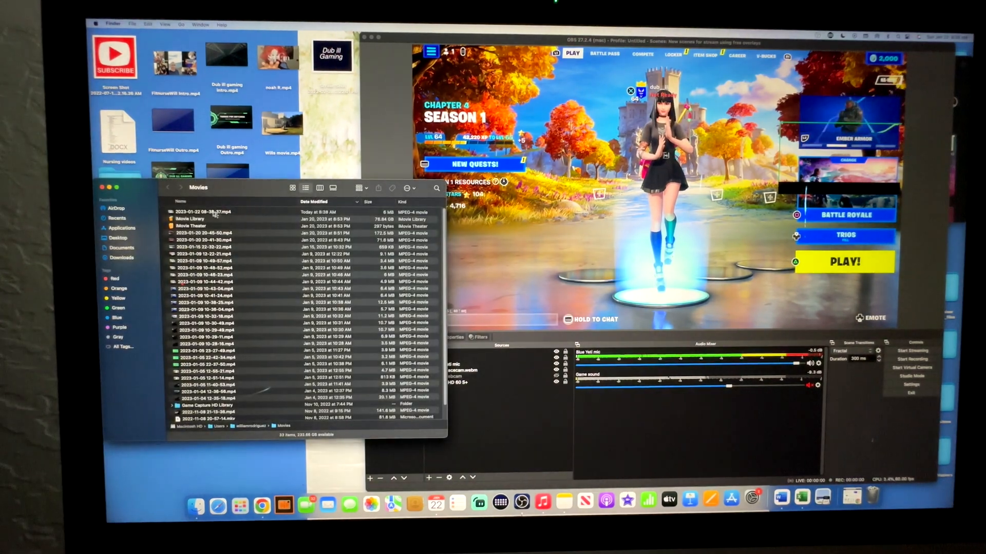
Play the newest MP4 full screen in QuickTime to check the Fortnite lobby footage
double_click(207, 212)
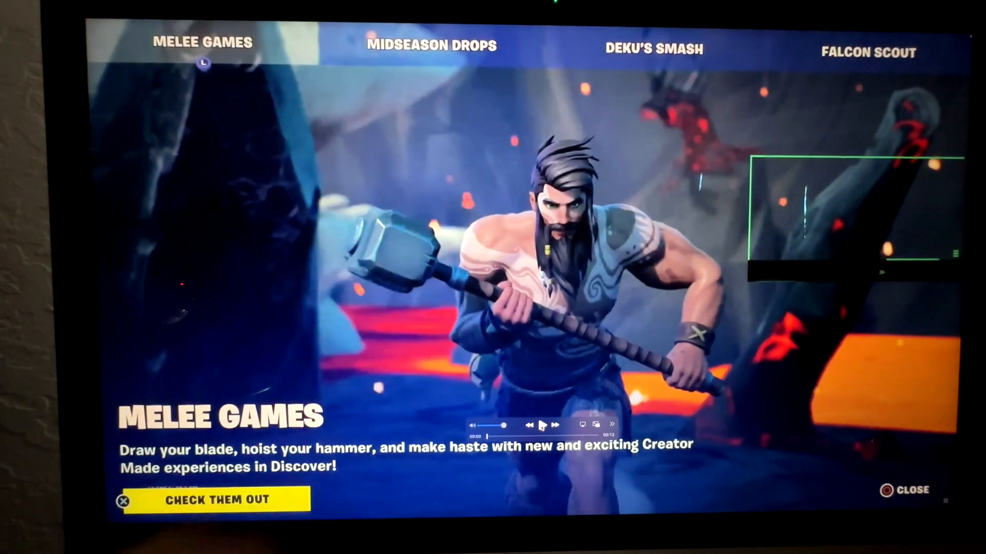
left_click(542, 426)
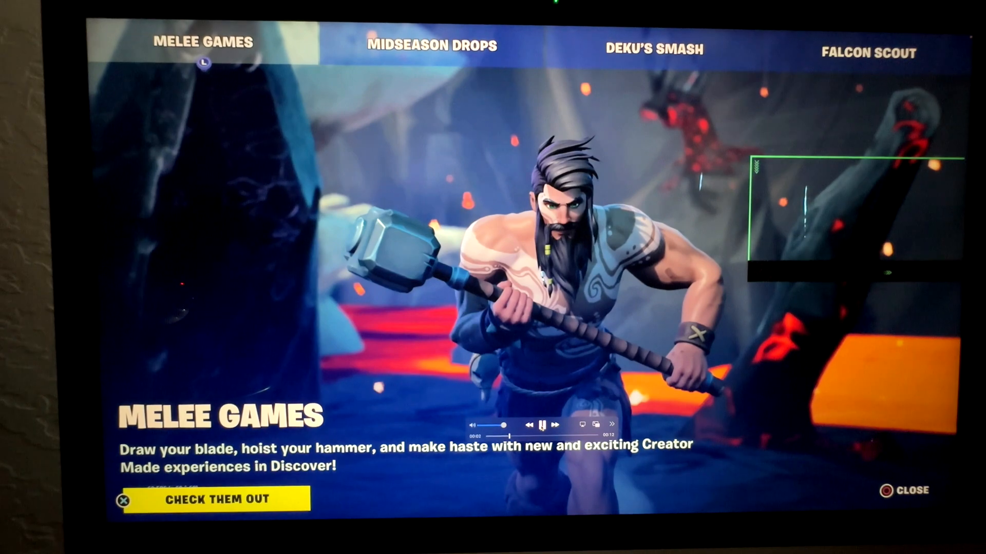
left_click(905, 491)
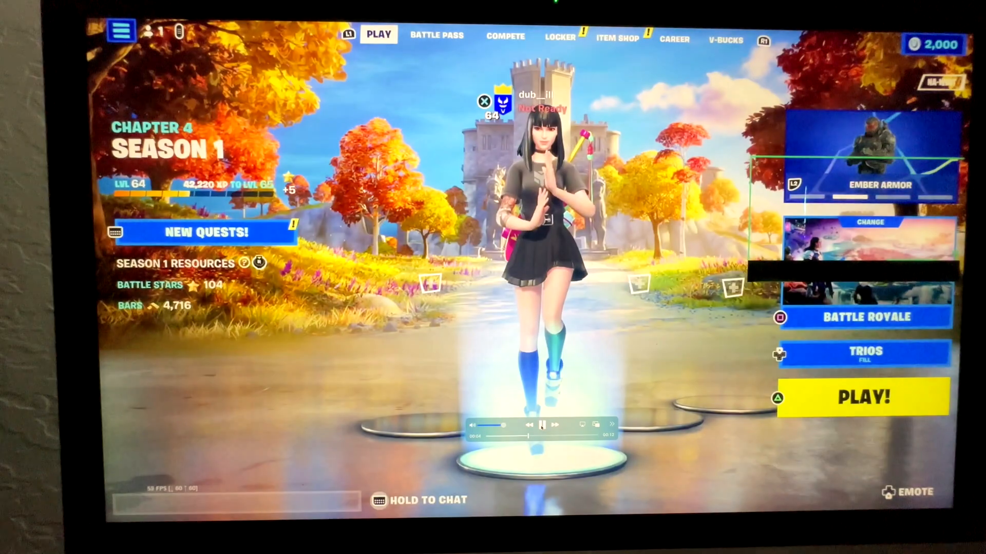